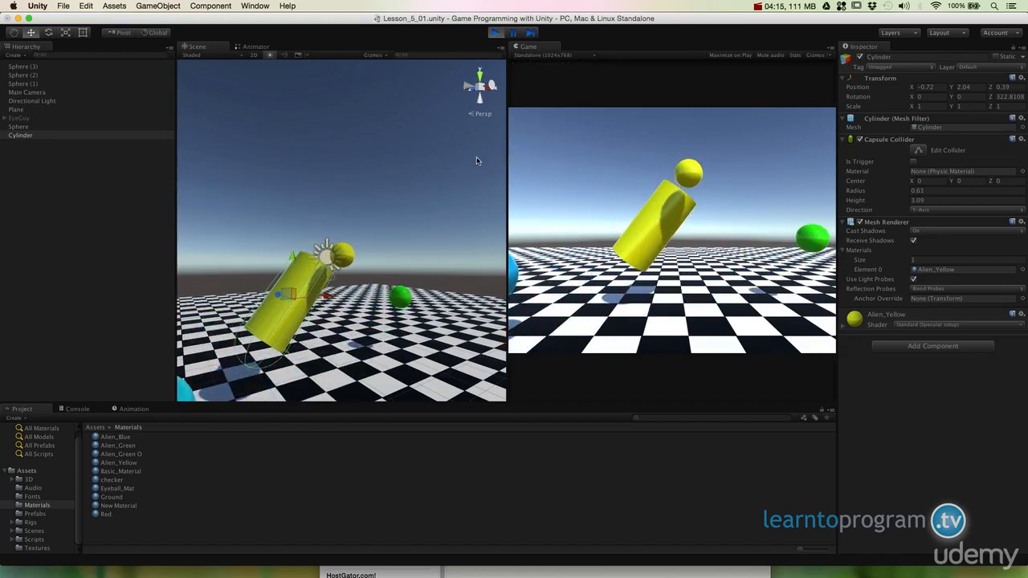
# Enter Play mode so the Rigidbody cylinder falls among the spheres on the plane.
pyautogui.click(495, 32)
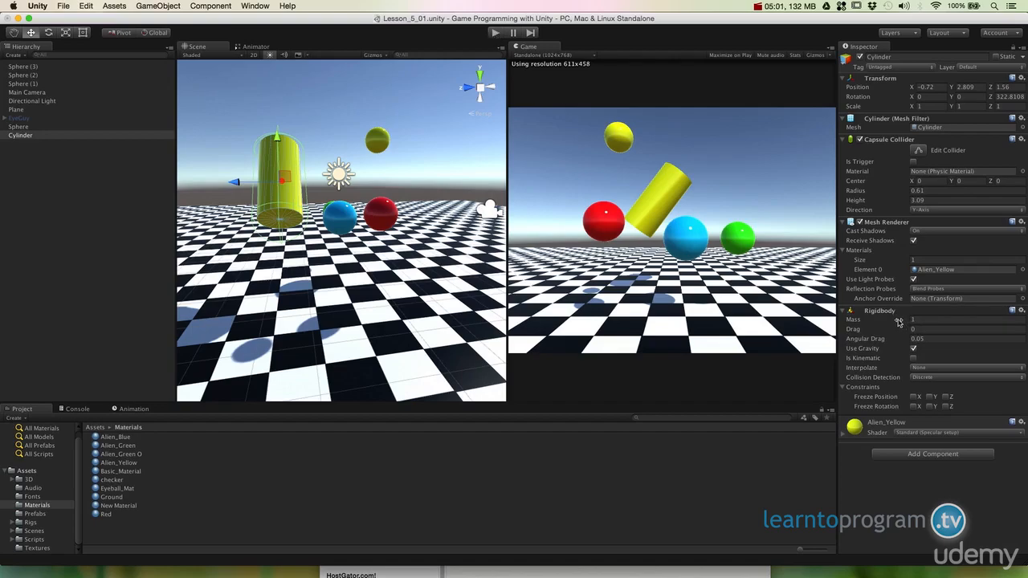